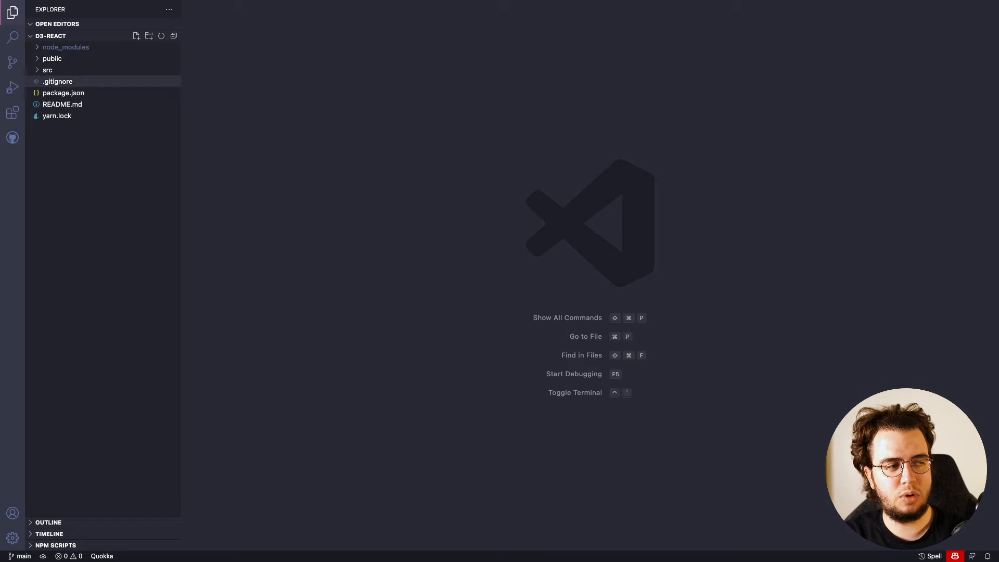
# - Review the starter's src files (index.js, App.js, index.css) and settle on App.js
pyautogui.click(47, 70)
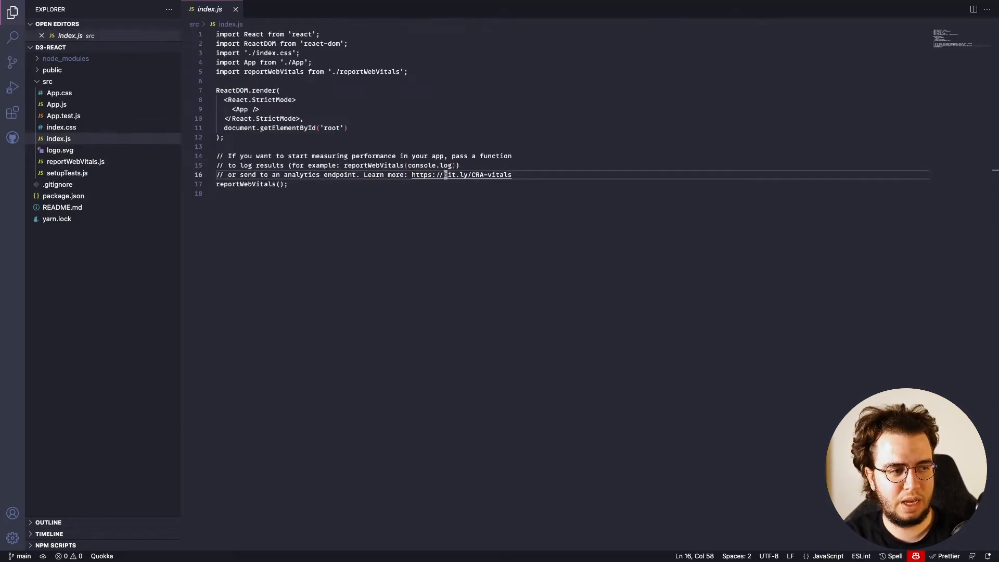
pyautogui.click(56, 104)
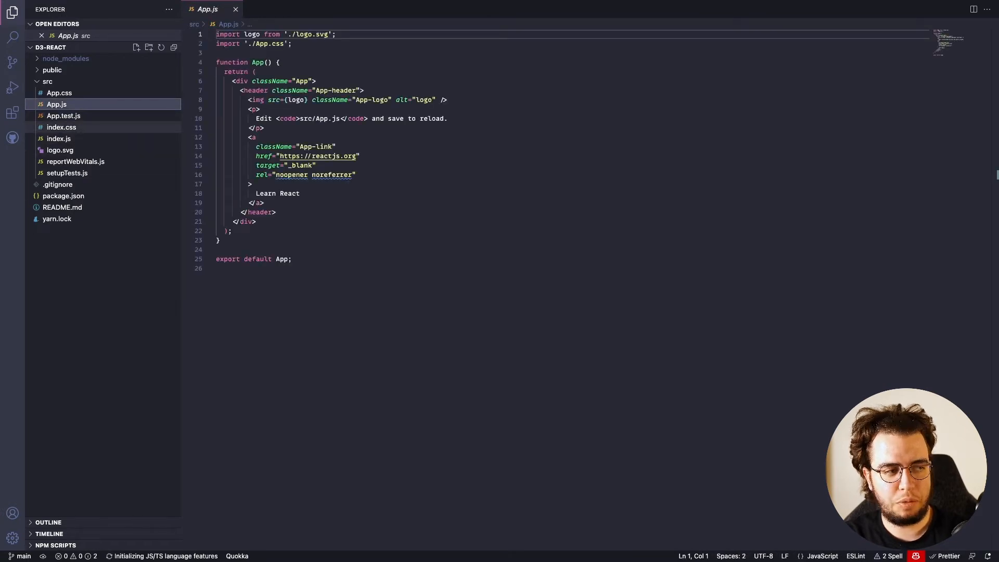
pyautogui.click(61, 127)
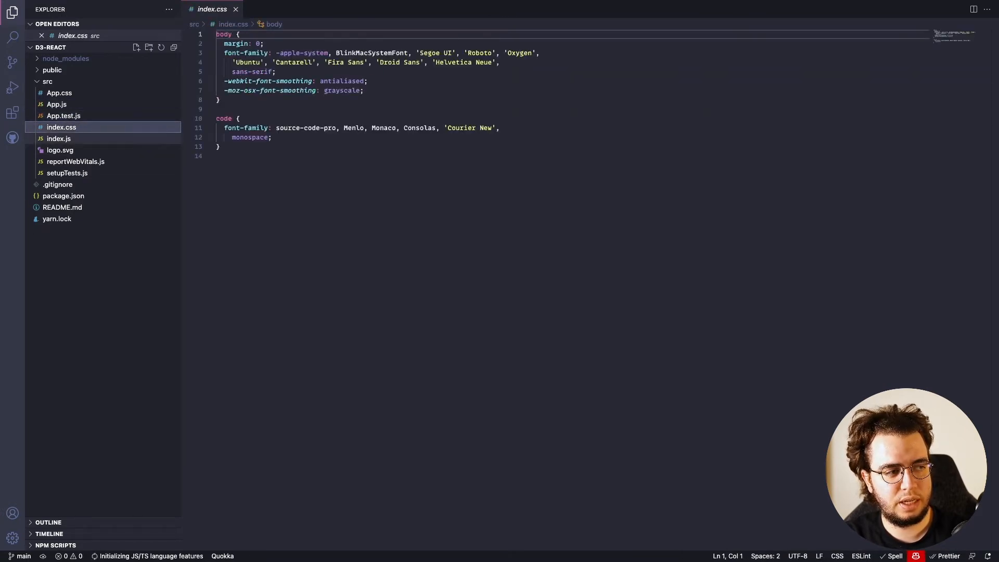
pyautogui.click(56, 104)
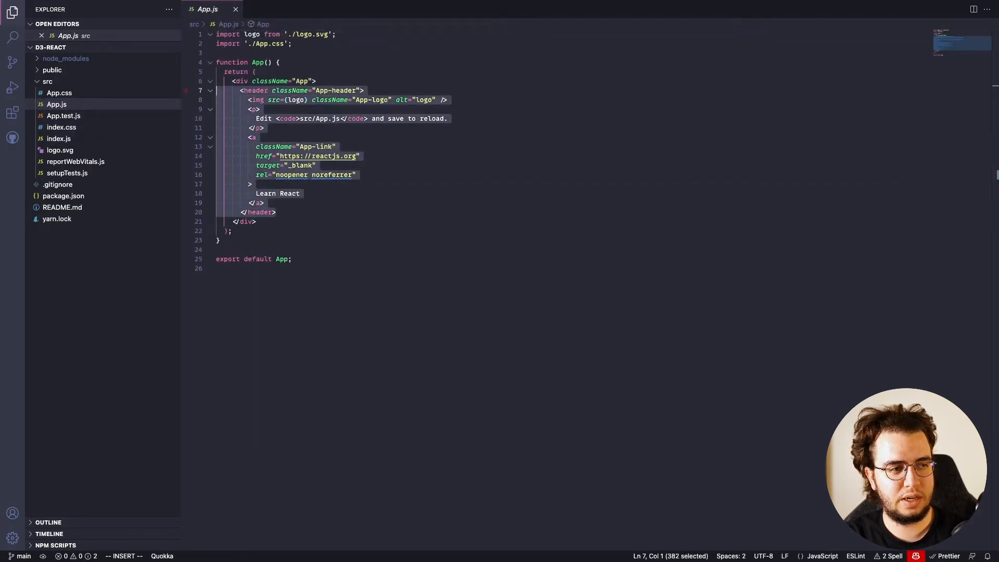
# - Strip App down to an empty div and paste the D3 bar chart code below it, commented out
pyautogui.press('Delete')
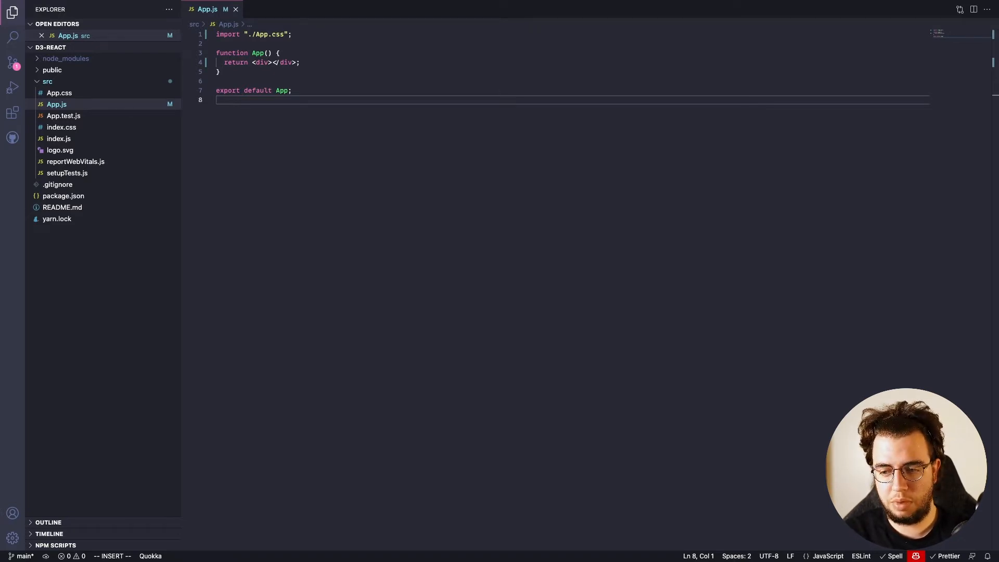
pyautogui.press('enter')
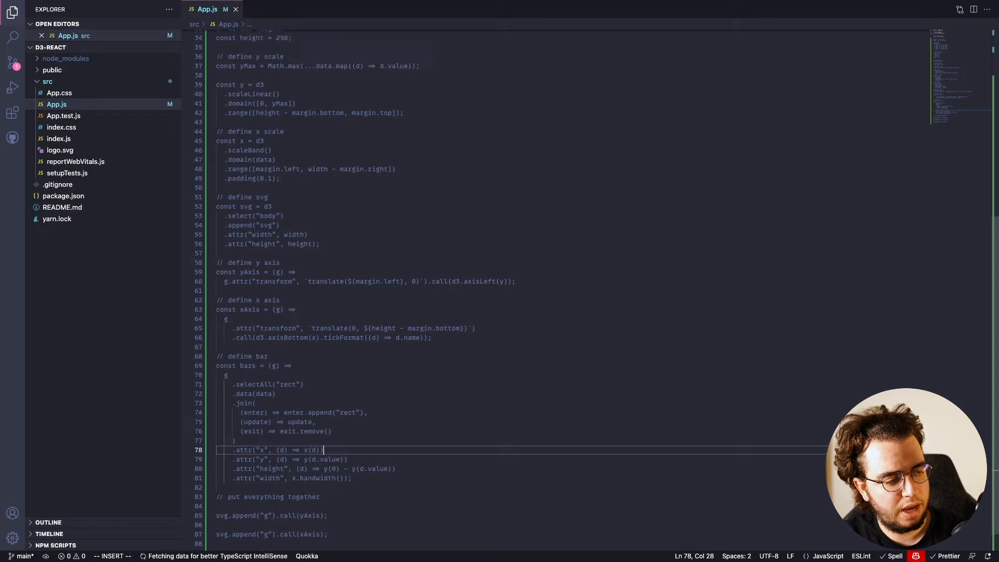
pyautogui.scroll(3)
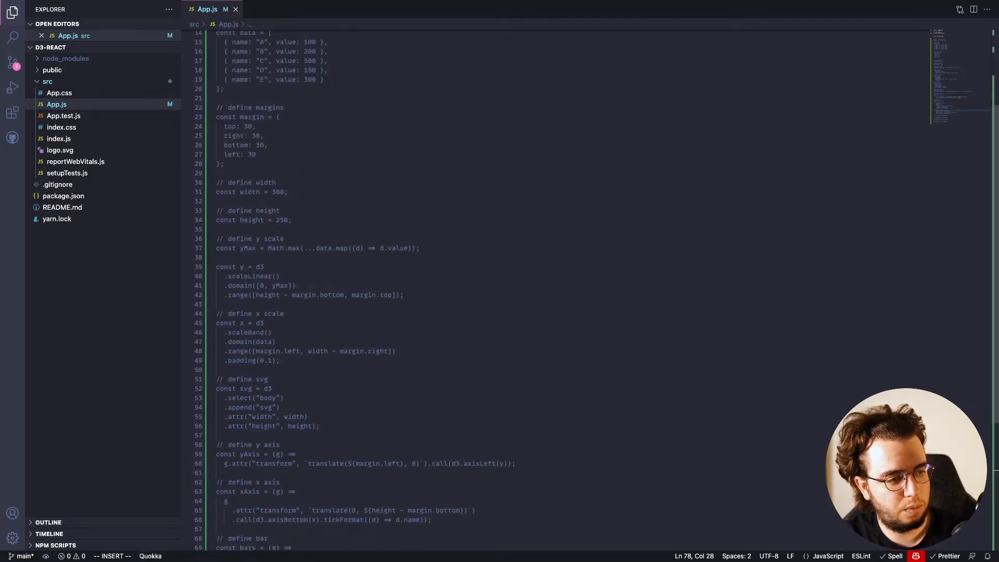
pyautogui.click(277, 406)
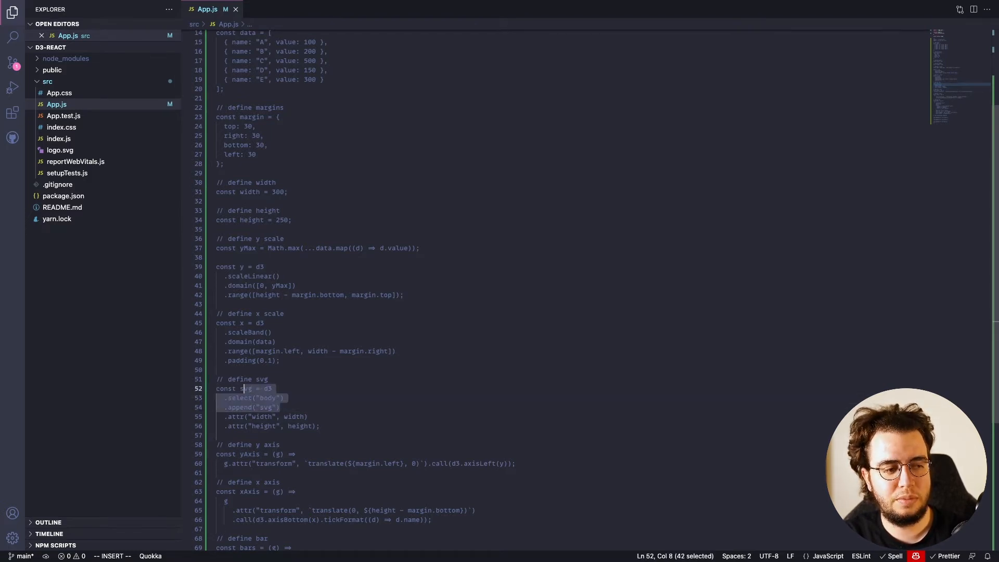
pyautogui.scroll(-3)
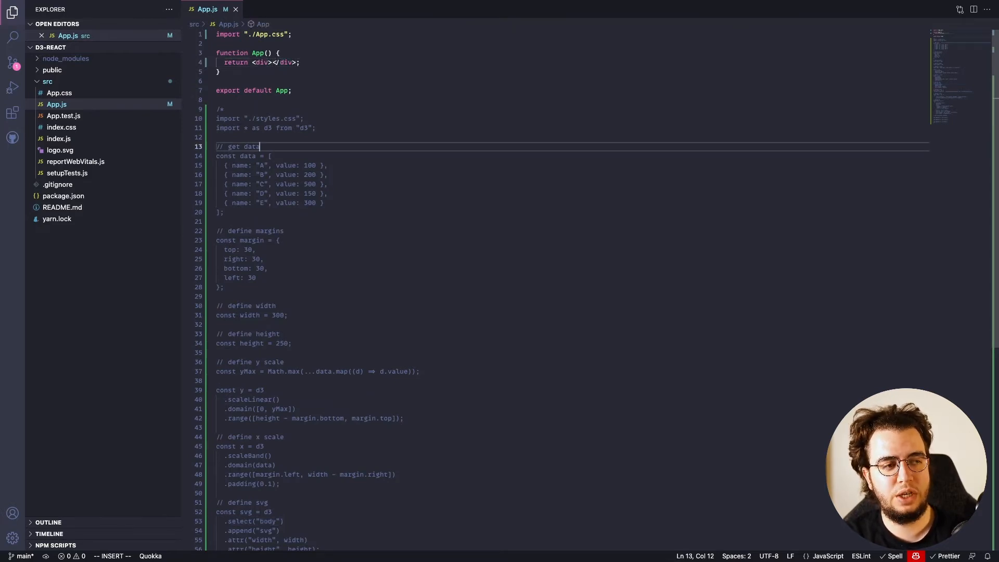
pyautogui.scroll(-3)
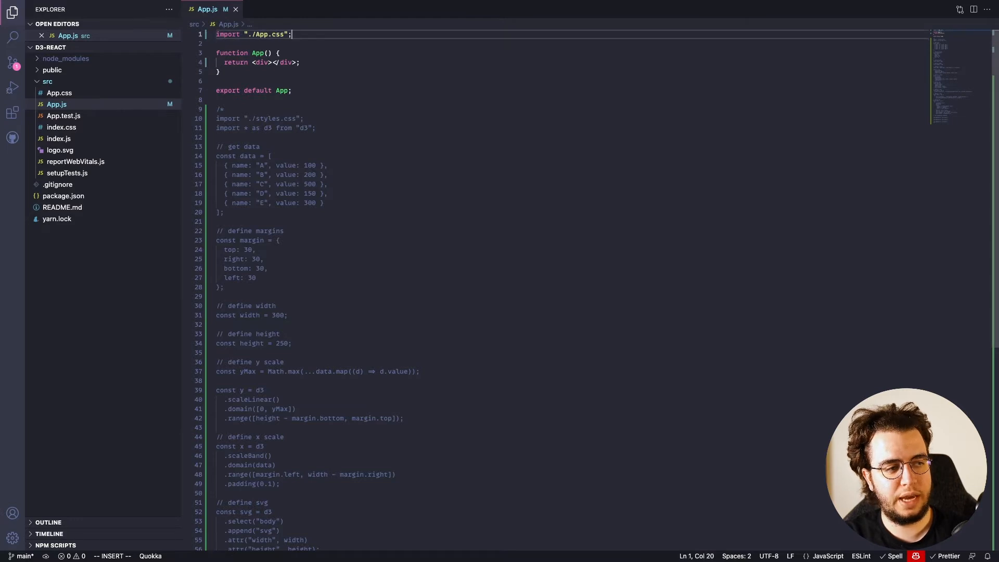
# - Declare const ref = useRef() inside the App component
pyautogui.press('Enter')
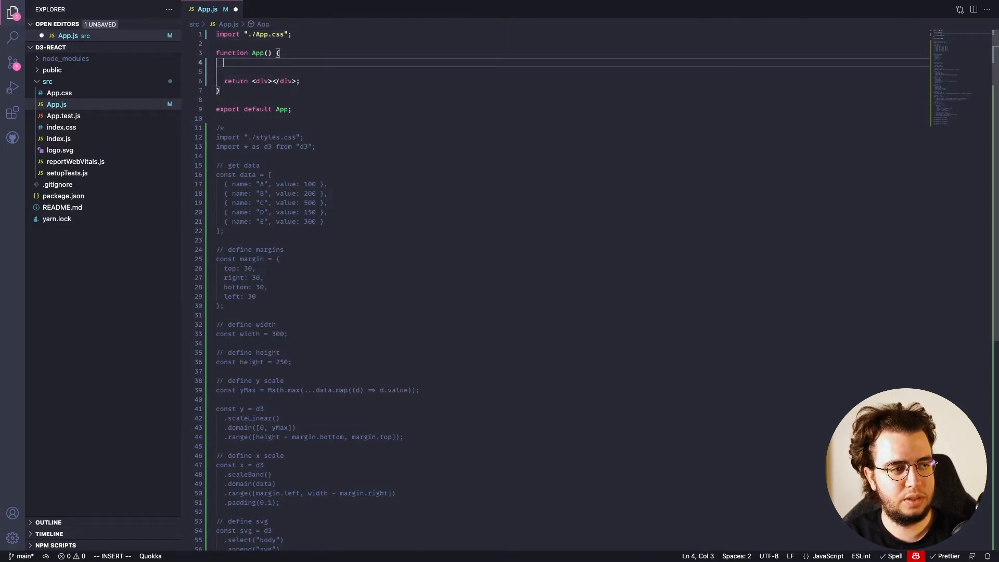
pyautogui.write('const ref =')
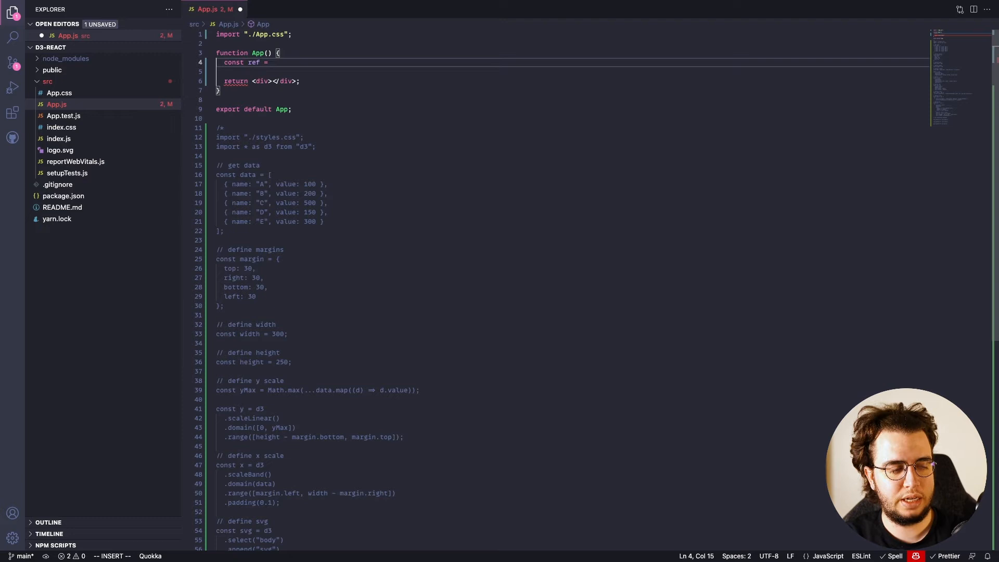
pyautogui.write('use')
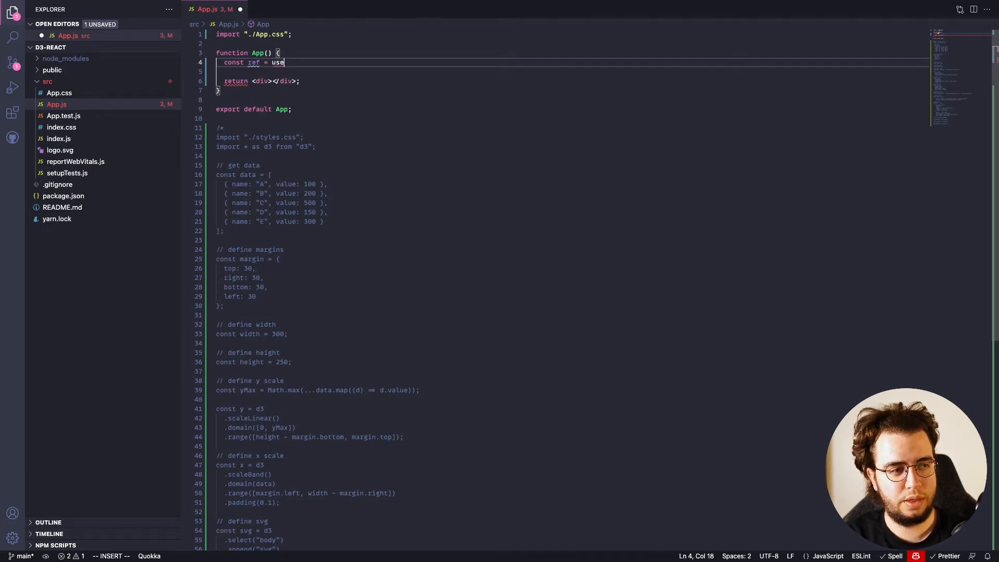
pyautogui.write('Ref();')
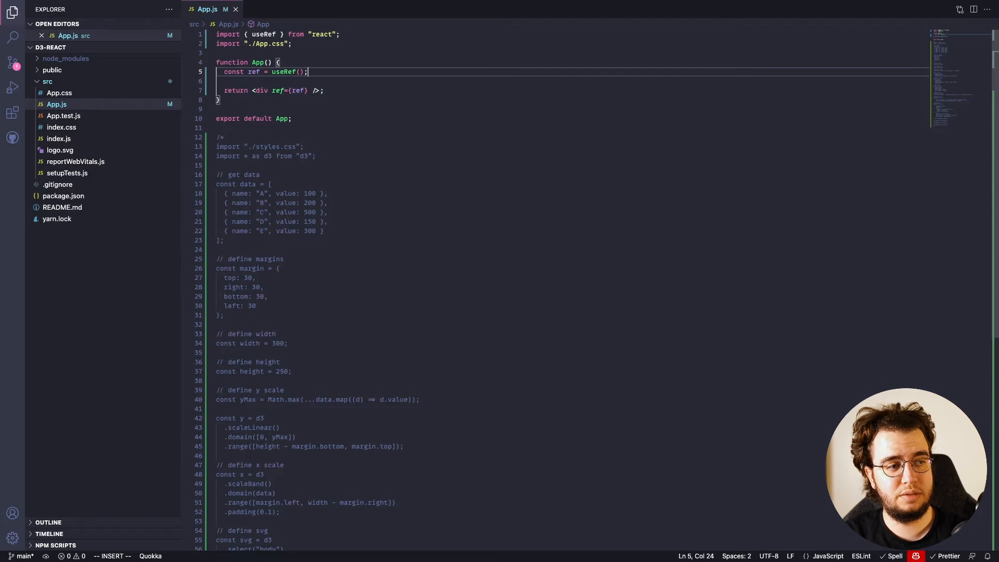
# - Add an empty useEffect(() => {}, []) below the ref declaration
pyautogui.press('Enter')
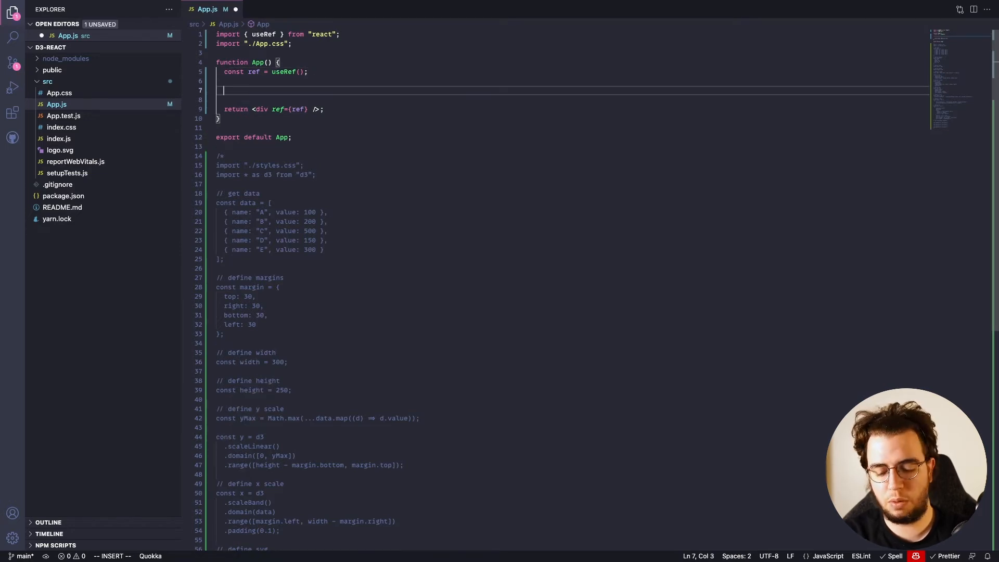
pyautogui.write('useRef()')
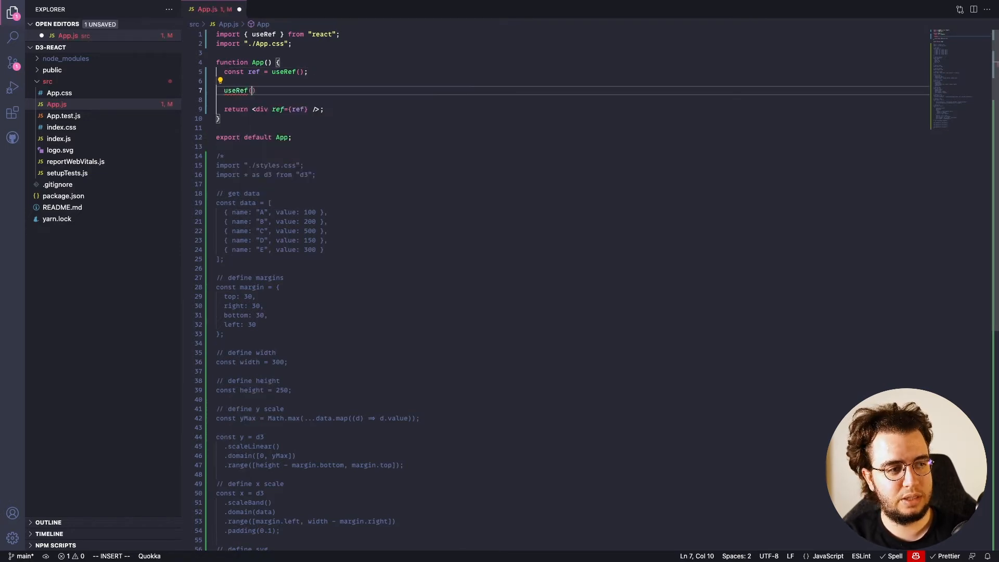
pyautogui.press('Backspace')
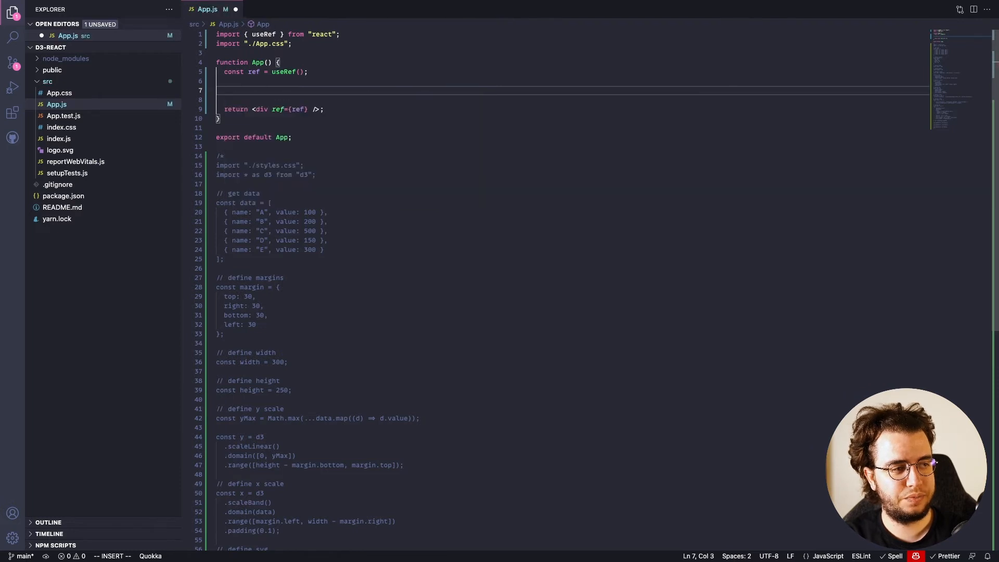
pyautogui.write('useEffect(() => {},')
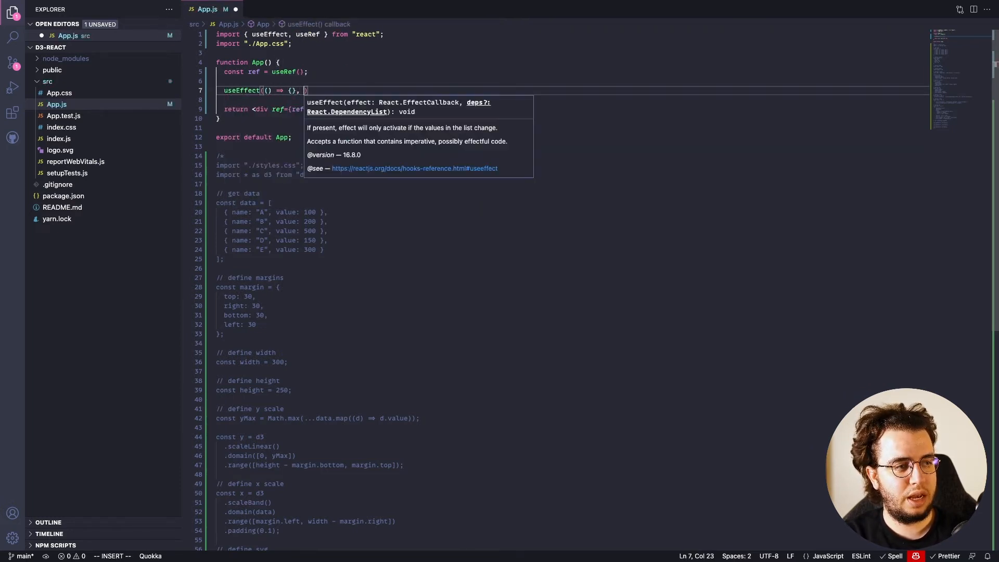
pyautogui.write('[')
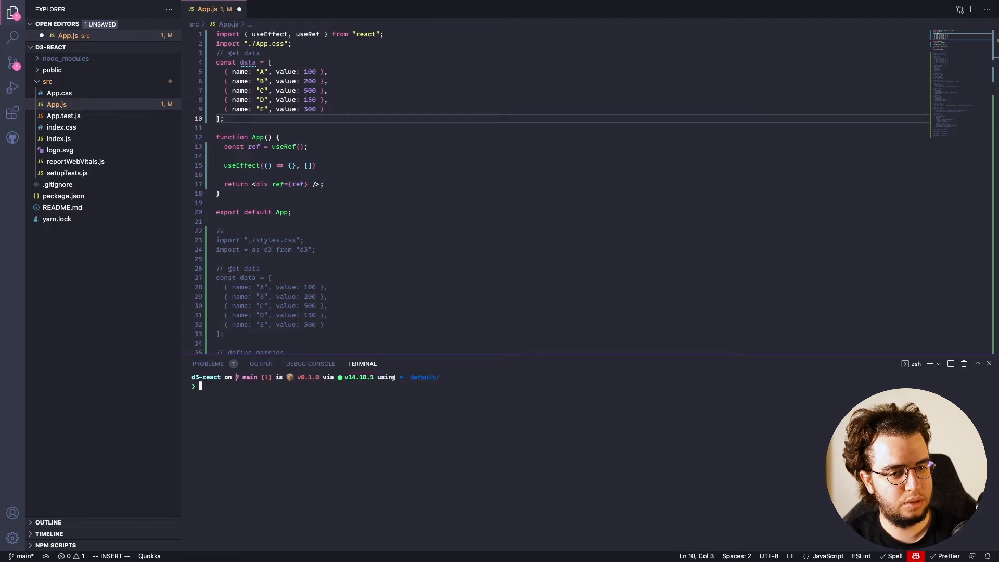
# - Install d3 with yarn add d3, import * as d3, and list data as the useEffect dependency
pyautogui.write('yarn add d3')
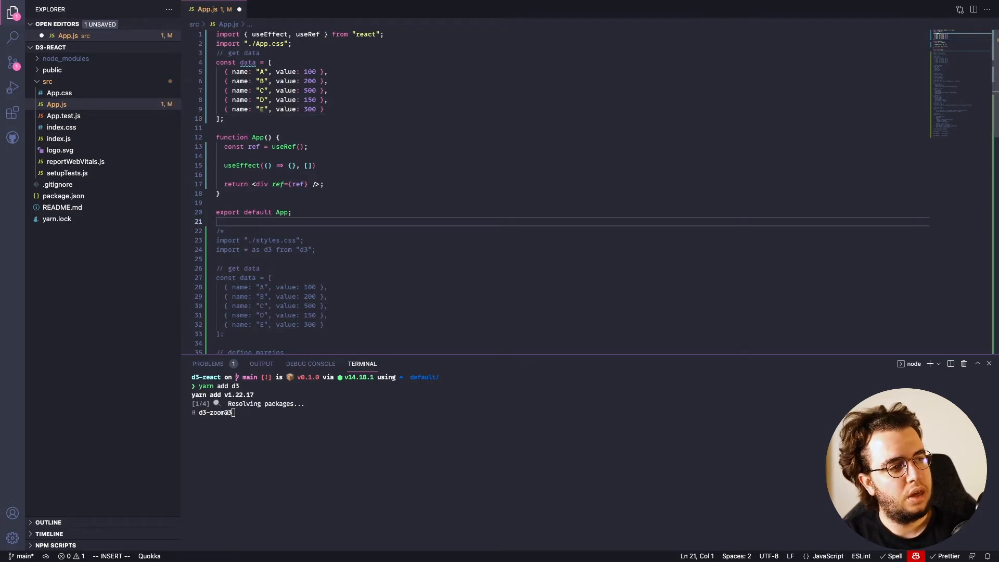
pyautogui.moveTo(244, 249); pyautogui.dragTo(321, 249)
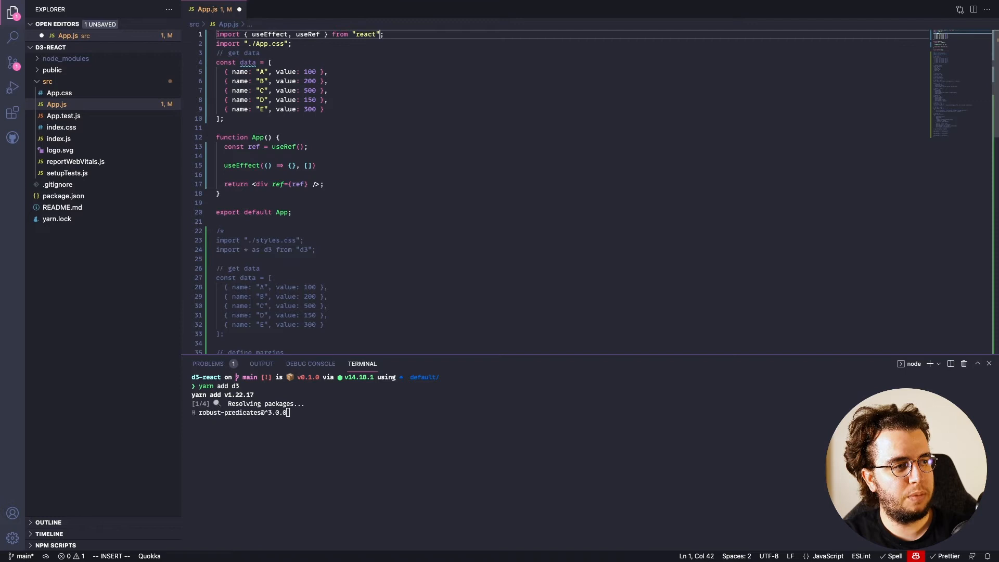
pyautogui.write('import * as d3 from "d3";')
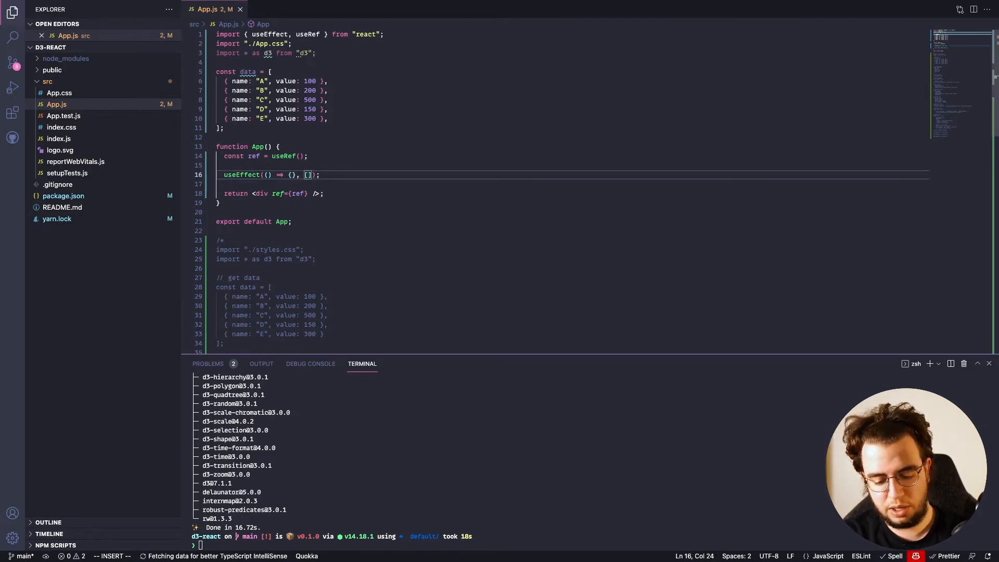
pyautogui.write('data')
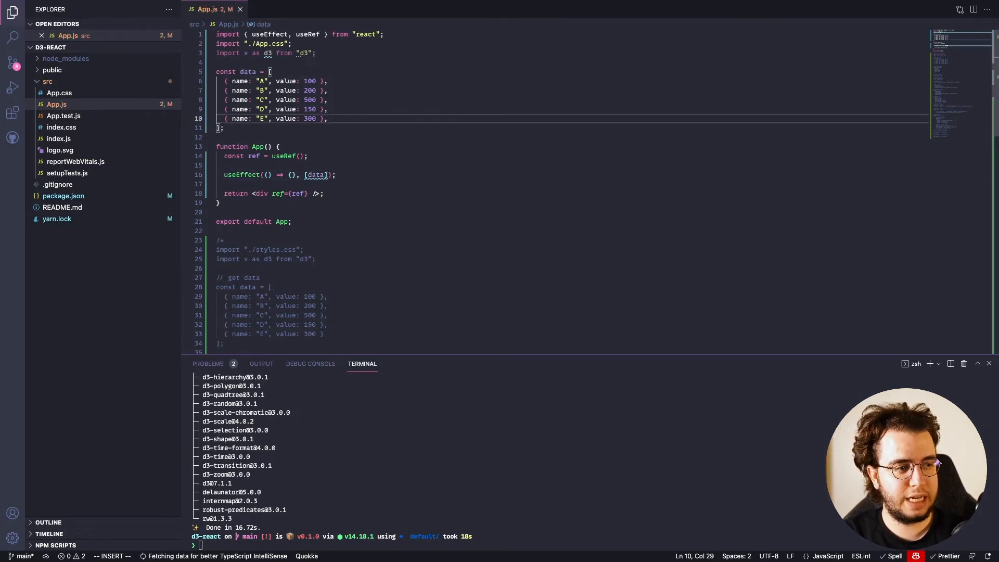
pyautogui.moveTo(314, 175)
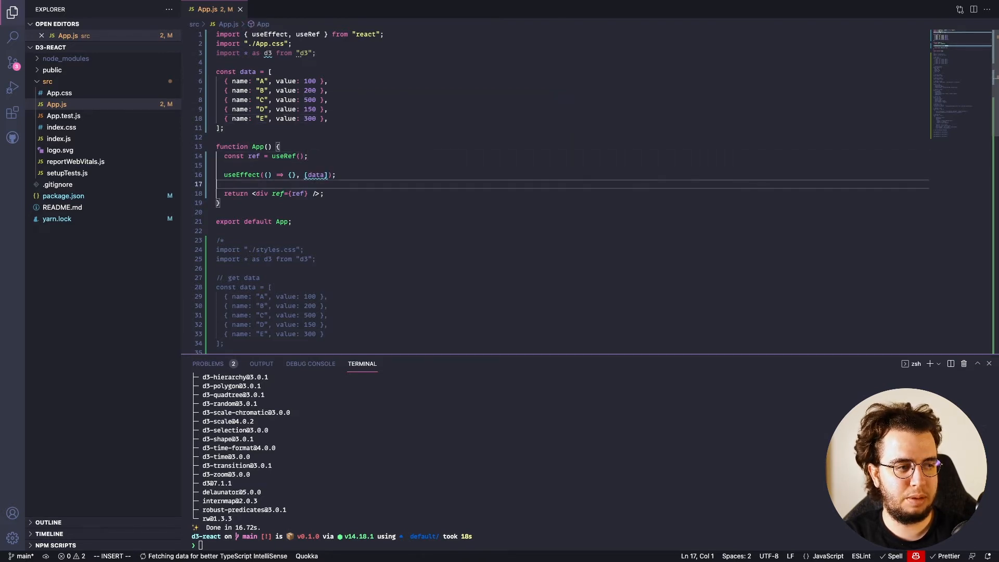
# - Move margin, width and height to the top and the scales, svg, axes and bars code into useEffect
pyautogui.moveTo(216, 72); pyautogui.dragTo(223, 127)
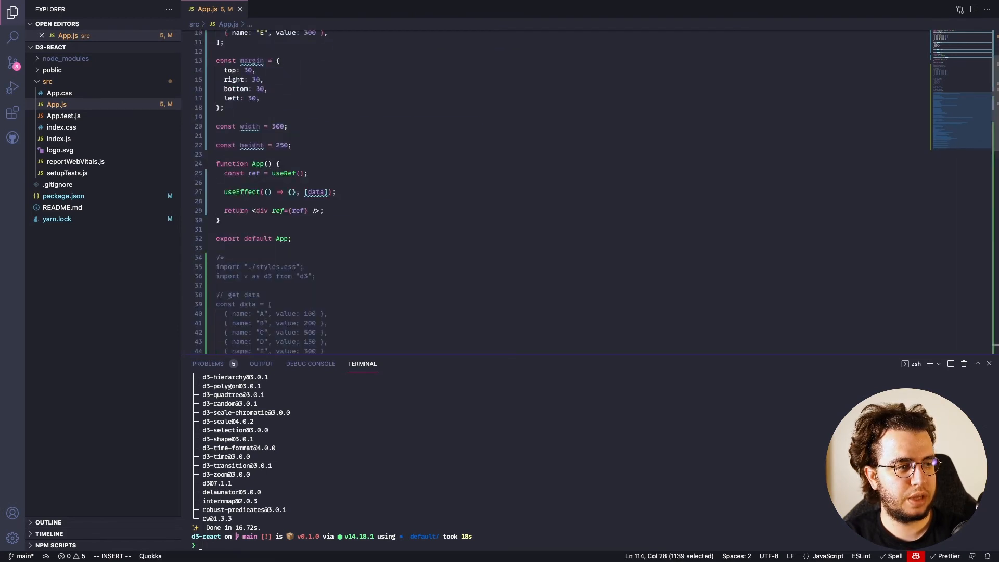
pyautogui.click(291, 191)
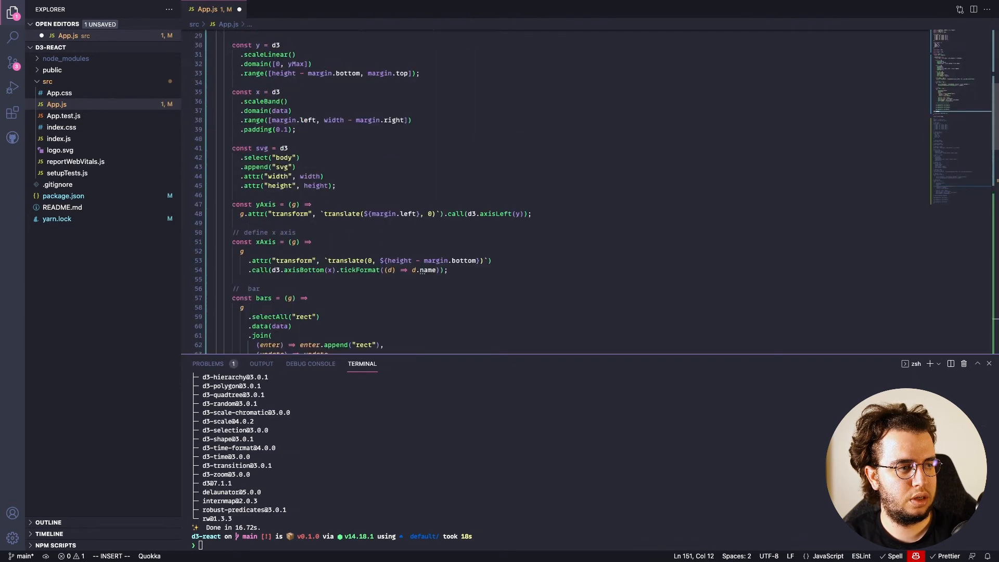
# - Make the svg append to d3.select(ref) instead of body and scroll through the file to review
pyautogui.scroll(-3)
pyautogui.write('ref')
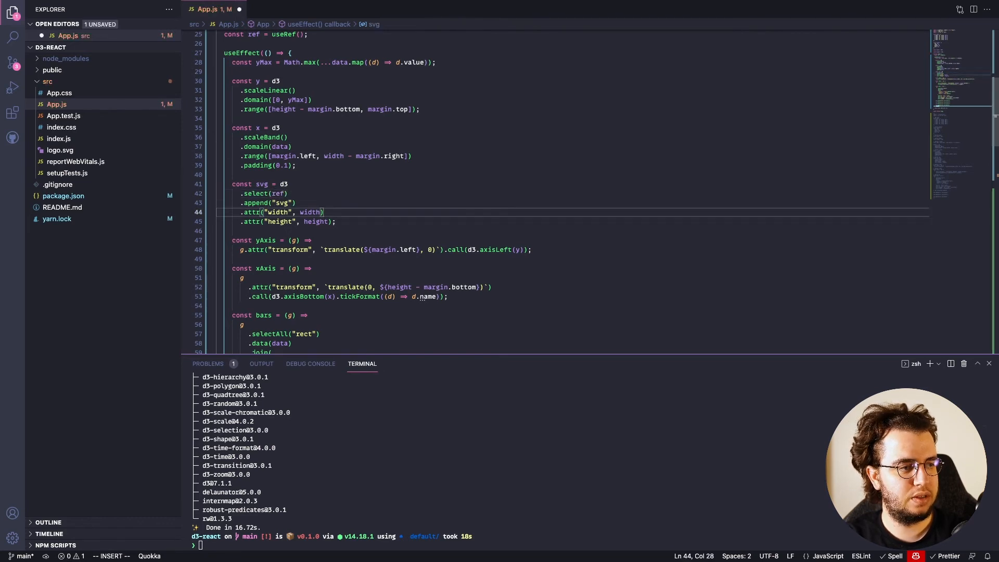
pyautogui.scroll(-3)
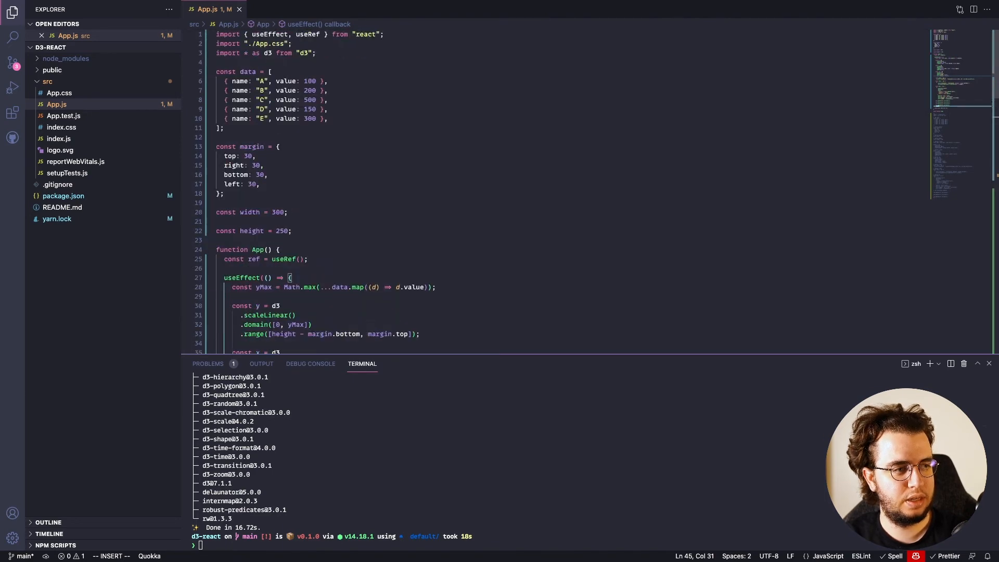
pyautogui.scroll(-3)
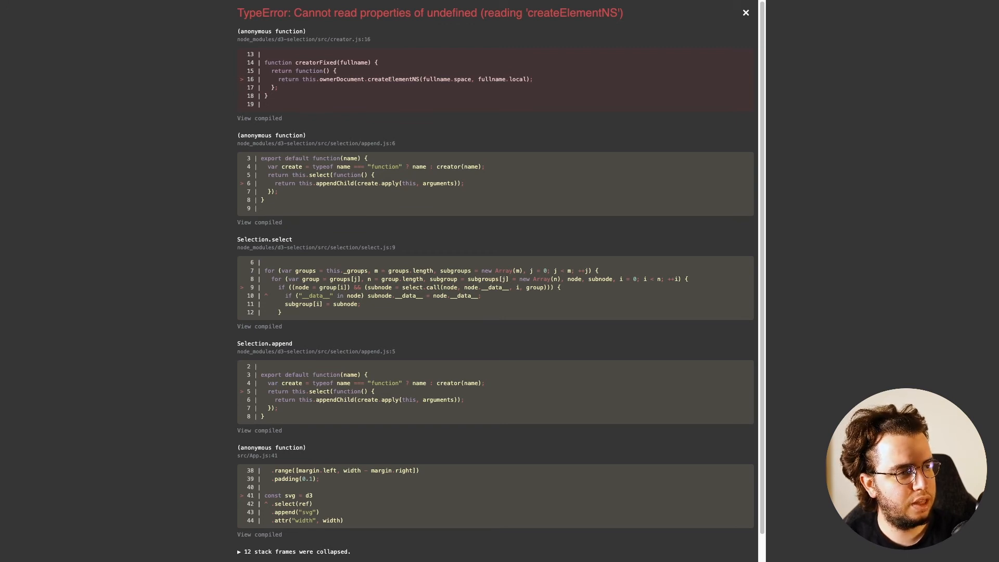
# - Dismiss the createElementNS TypeError in Chrome and change select(ref) toward select(ref.current)
pyautogui.click(745, 13)
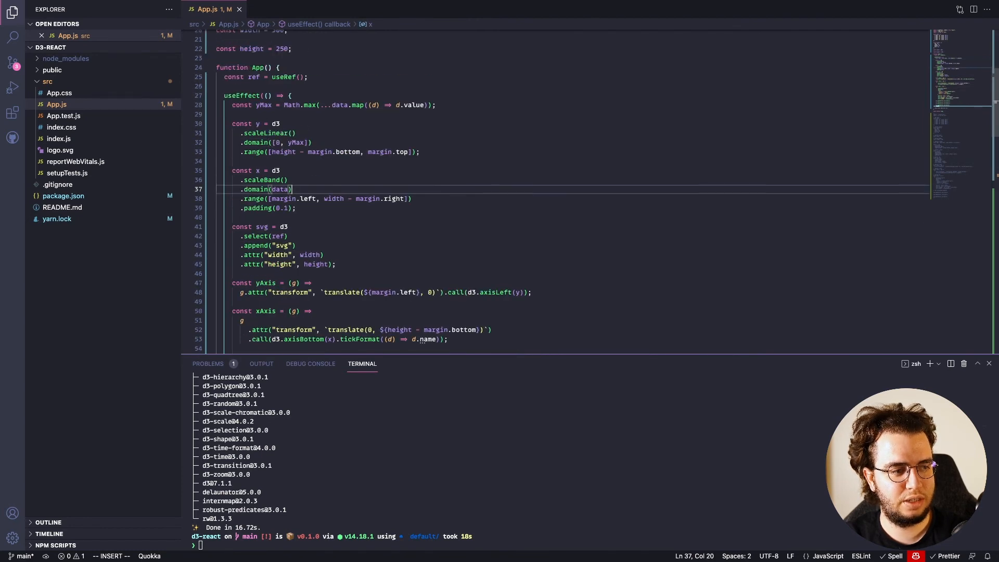
pyautogui.write('ref.cu')
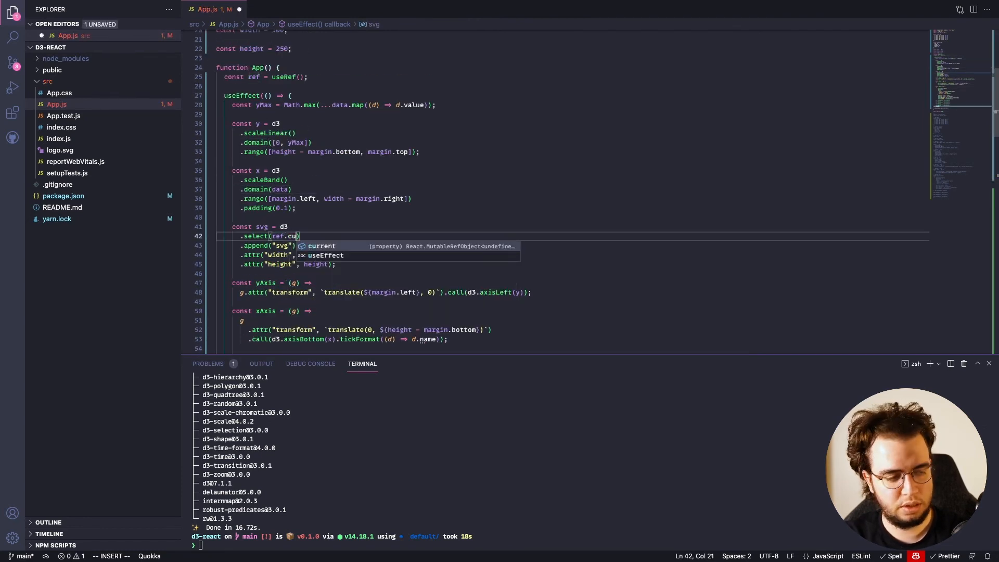